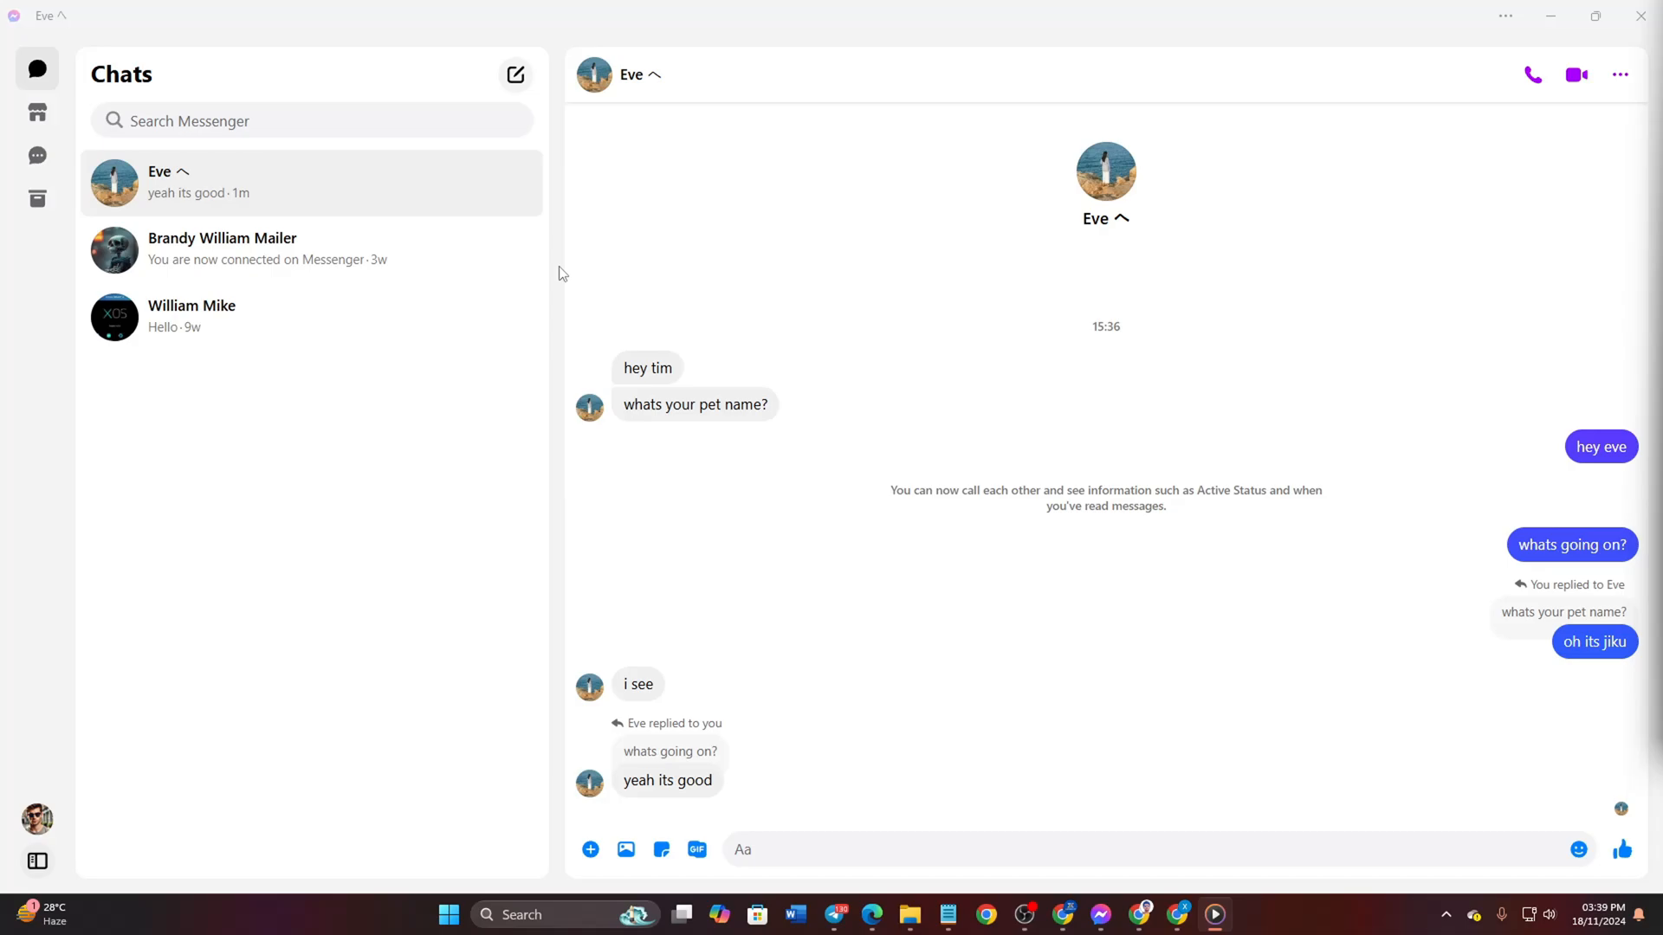
pyautogui.moveTo(562, 265)
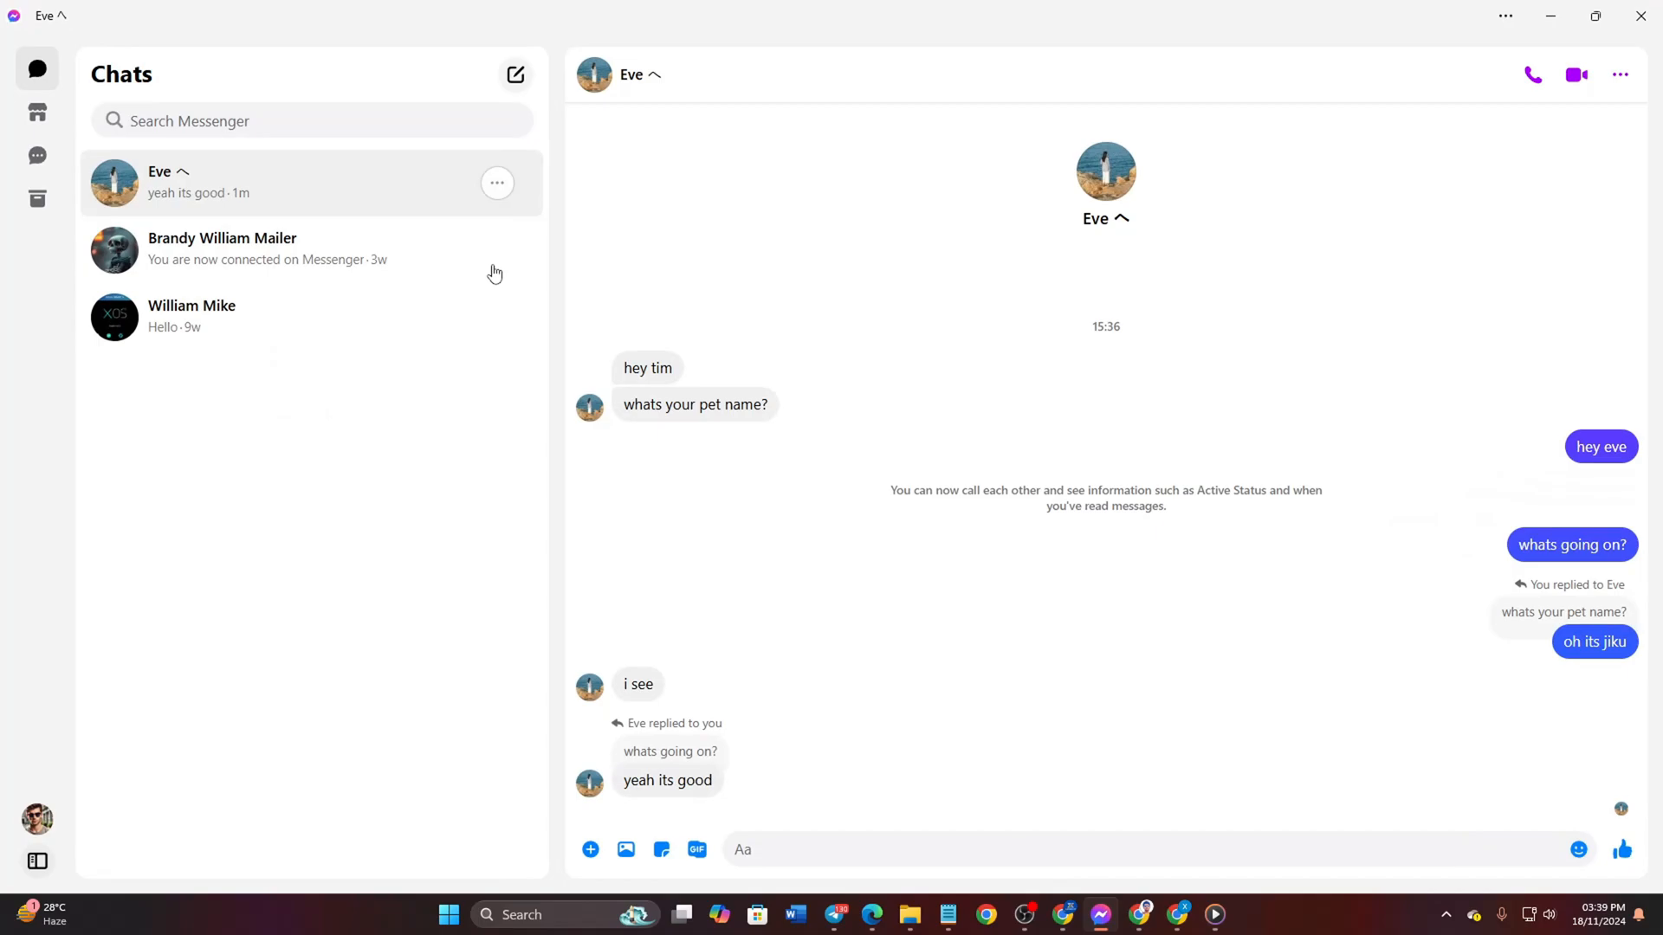
pyautogui.moveTo(353, 179)
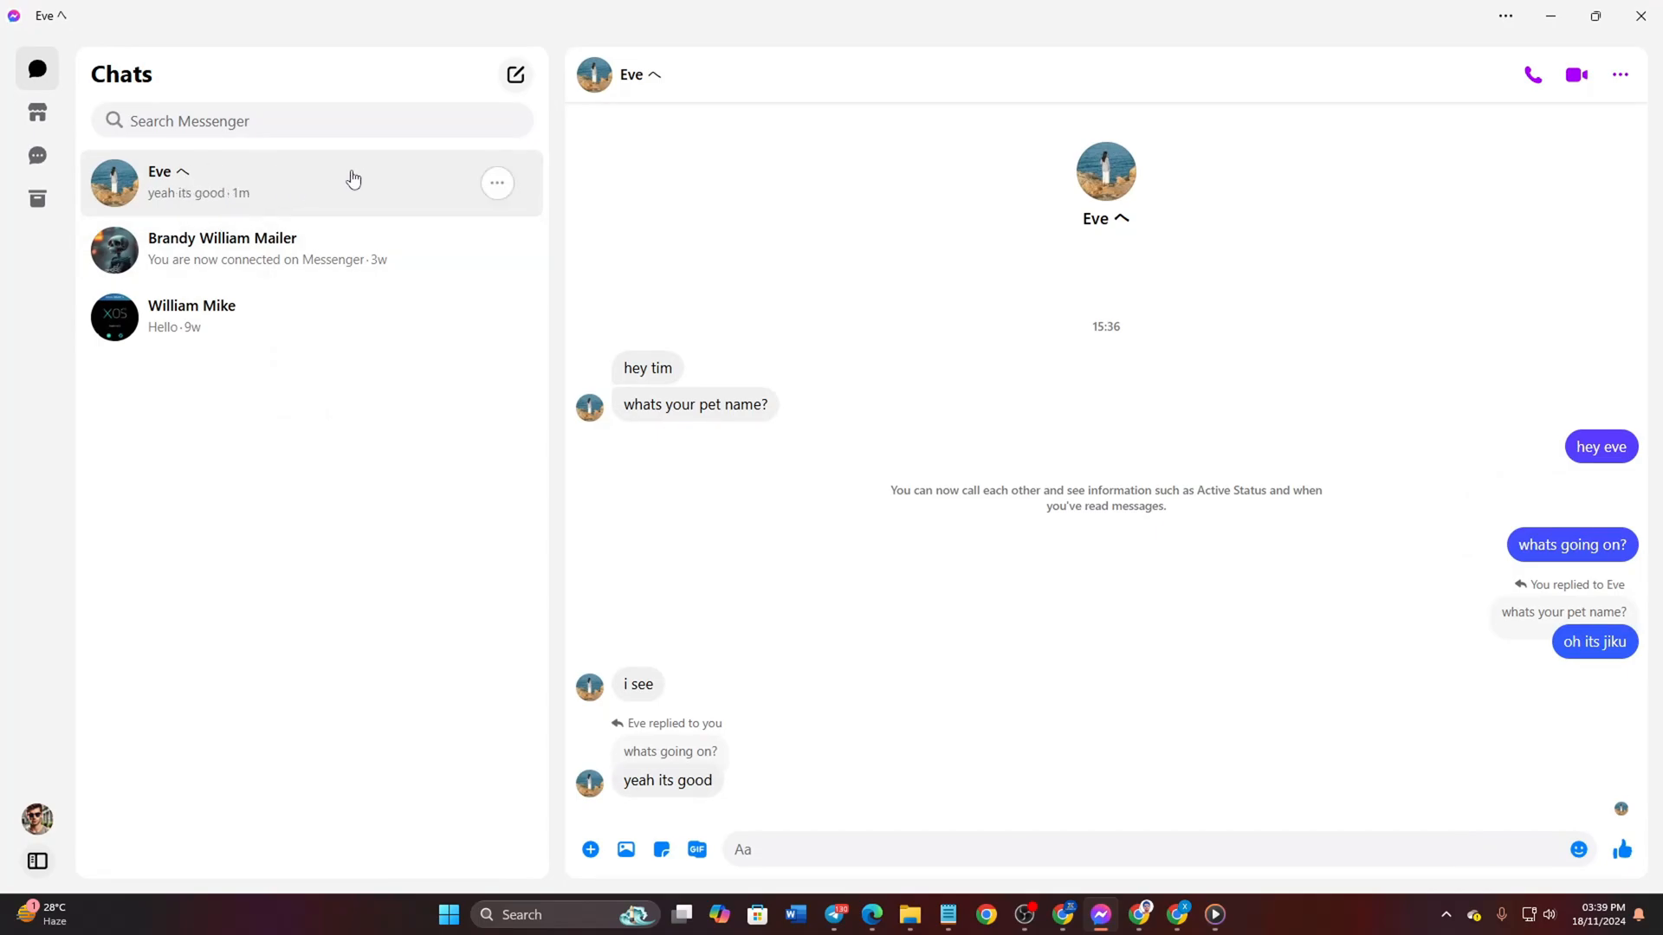
pyautogui.moveTo(1619, 75)
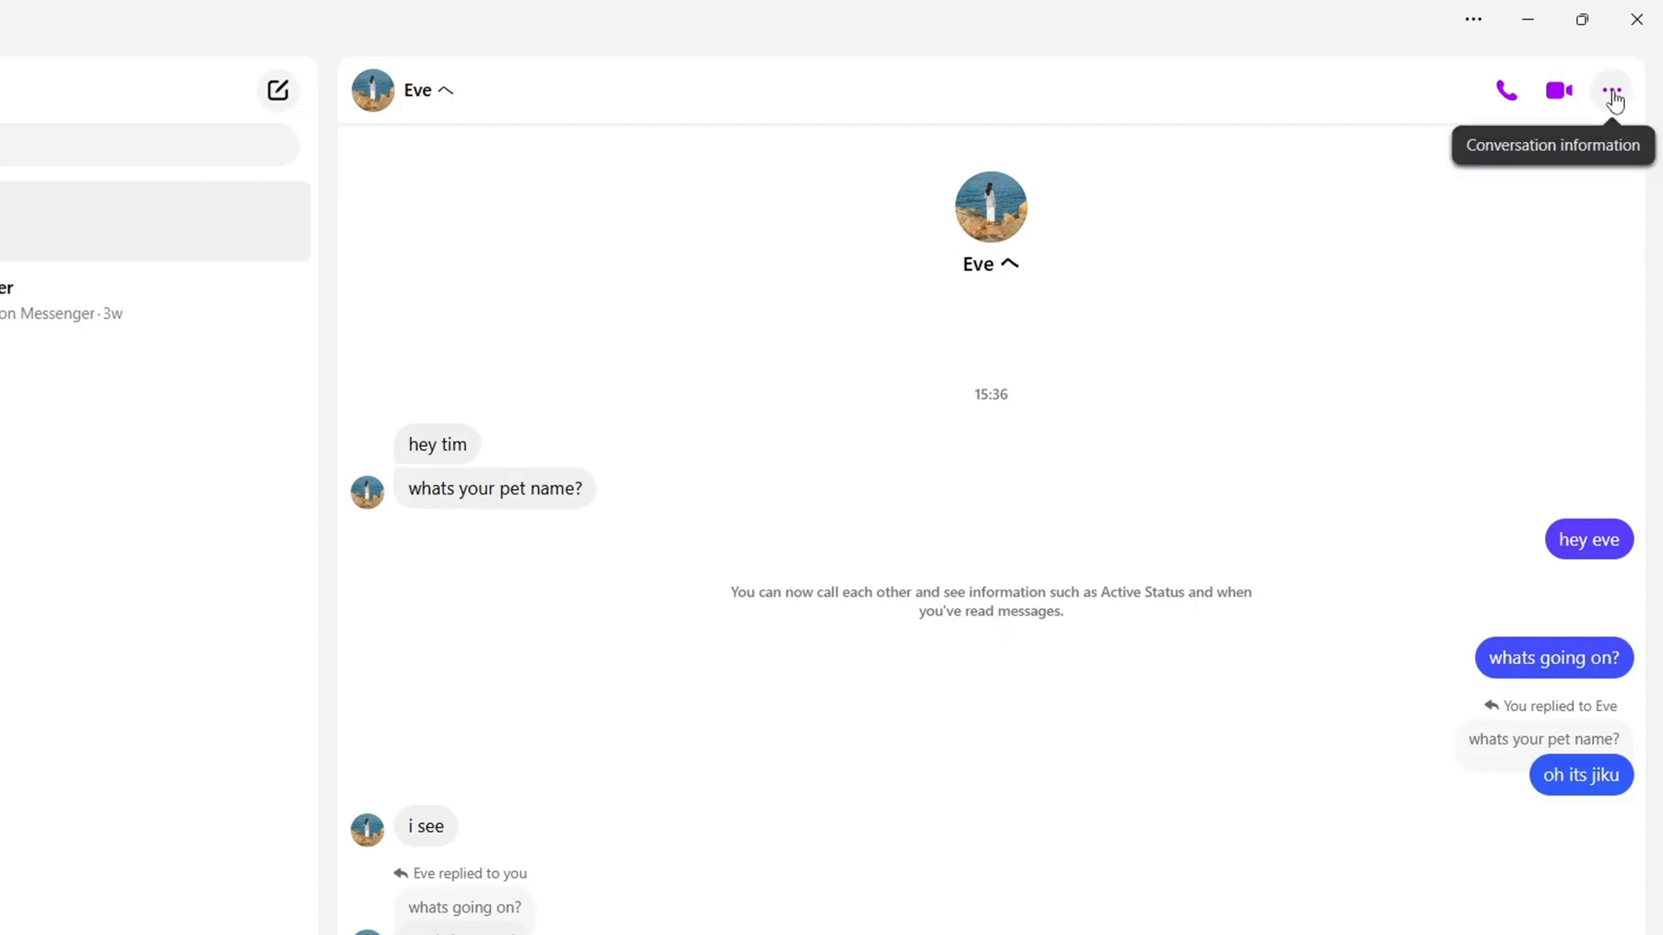
# Open the conversation information panel for the chat with Eve.
pyautogui.click(1611, 90)
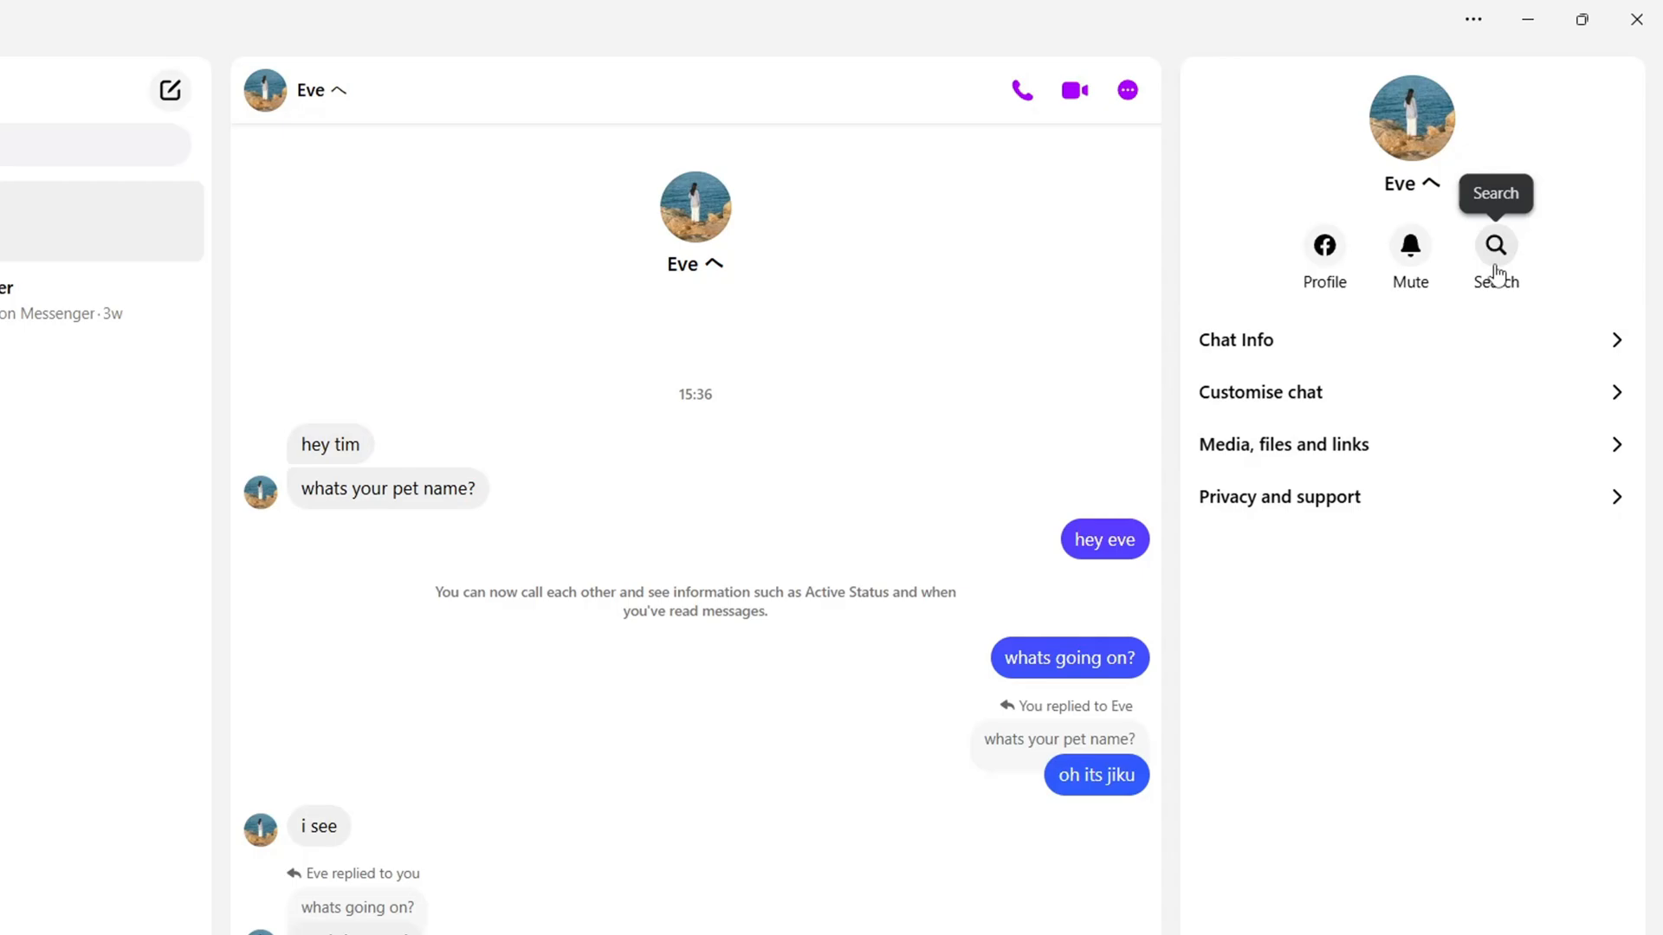
# Search the conversation for 'pet name' and jump to Eve's 'whats your pet name?' message.
pyautogui.click(1493, 245)
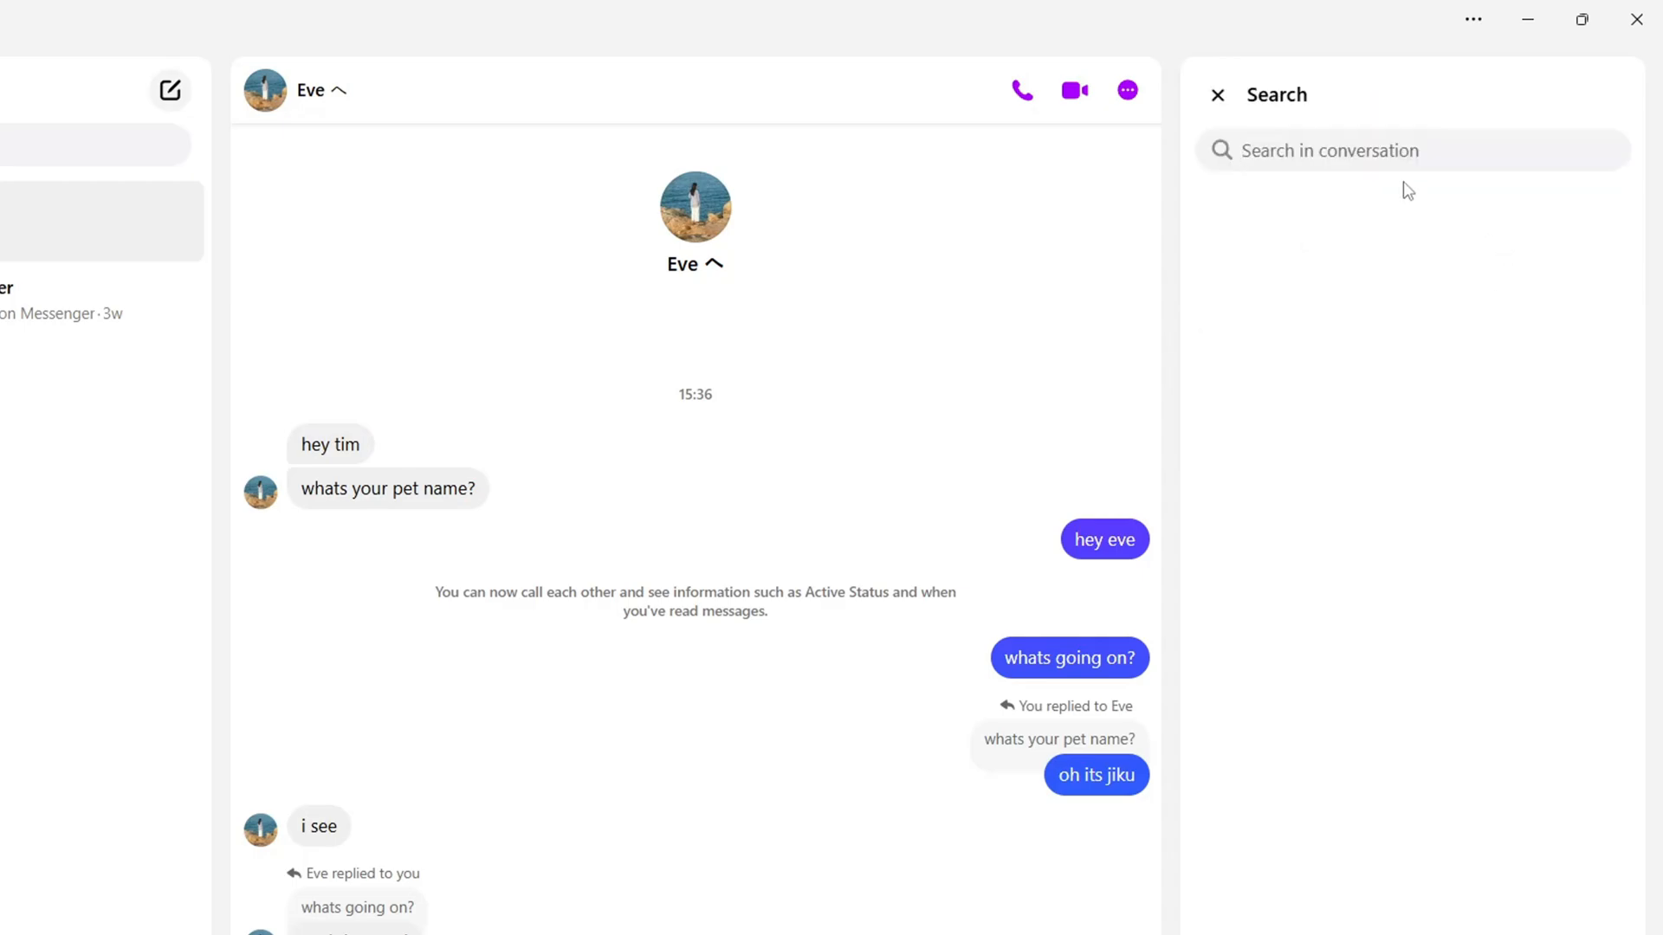
pyautogui.write('p')
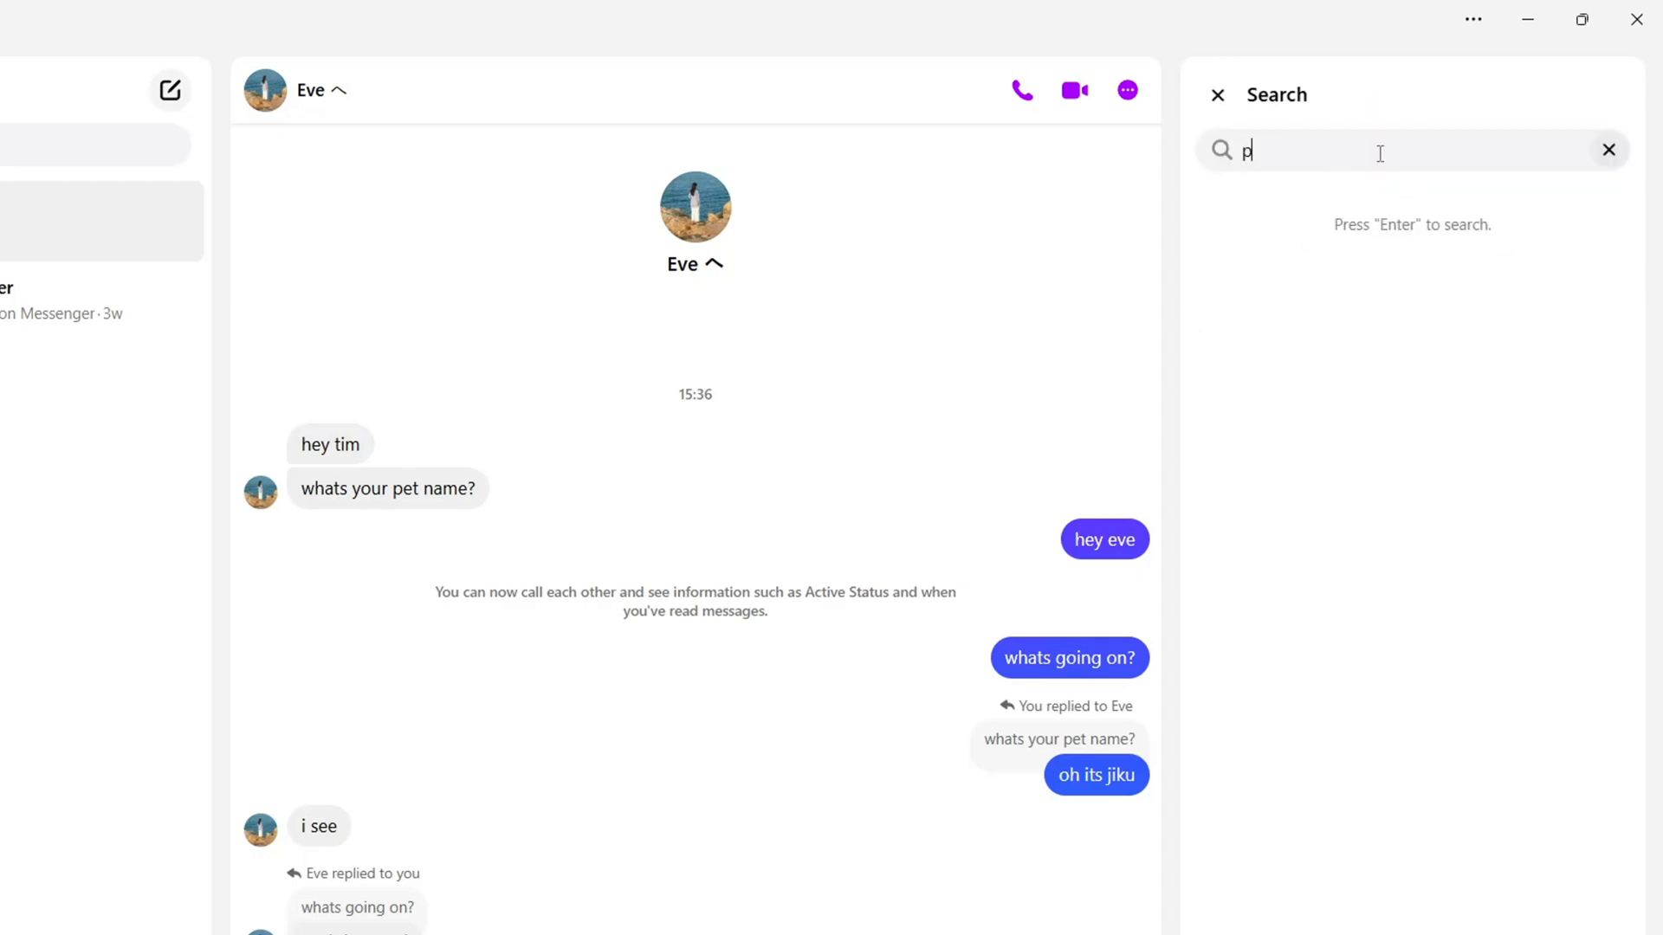
pyautogui.write('et name')
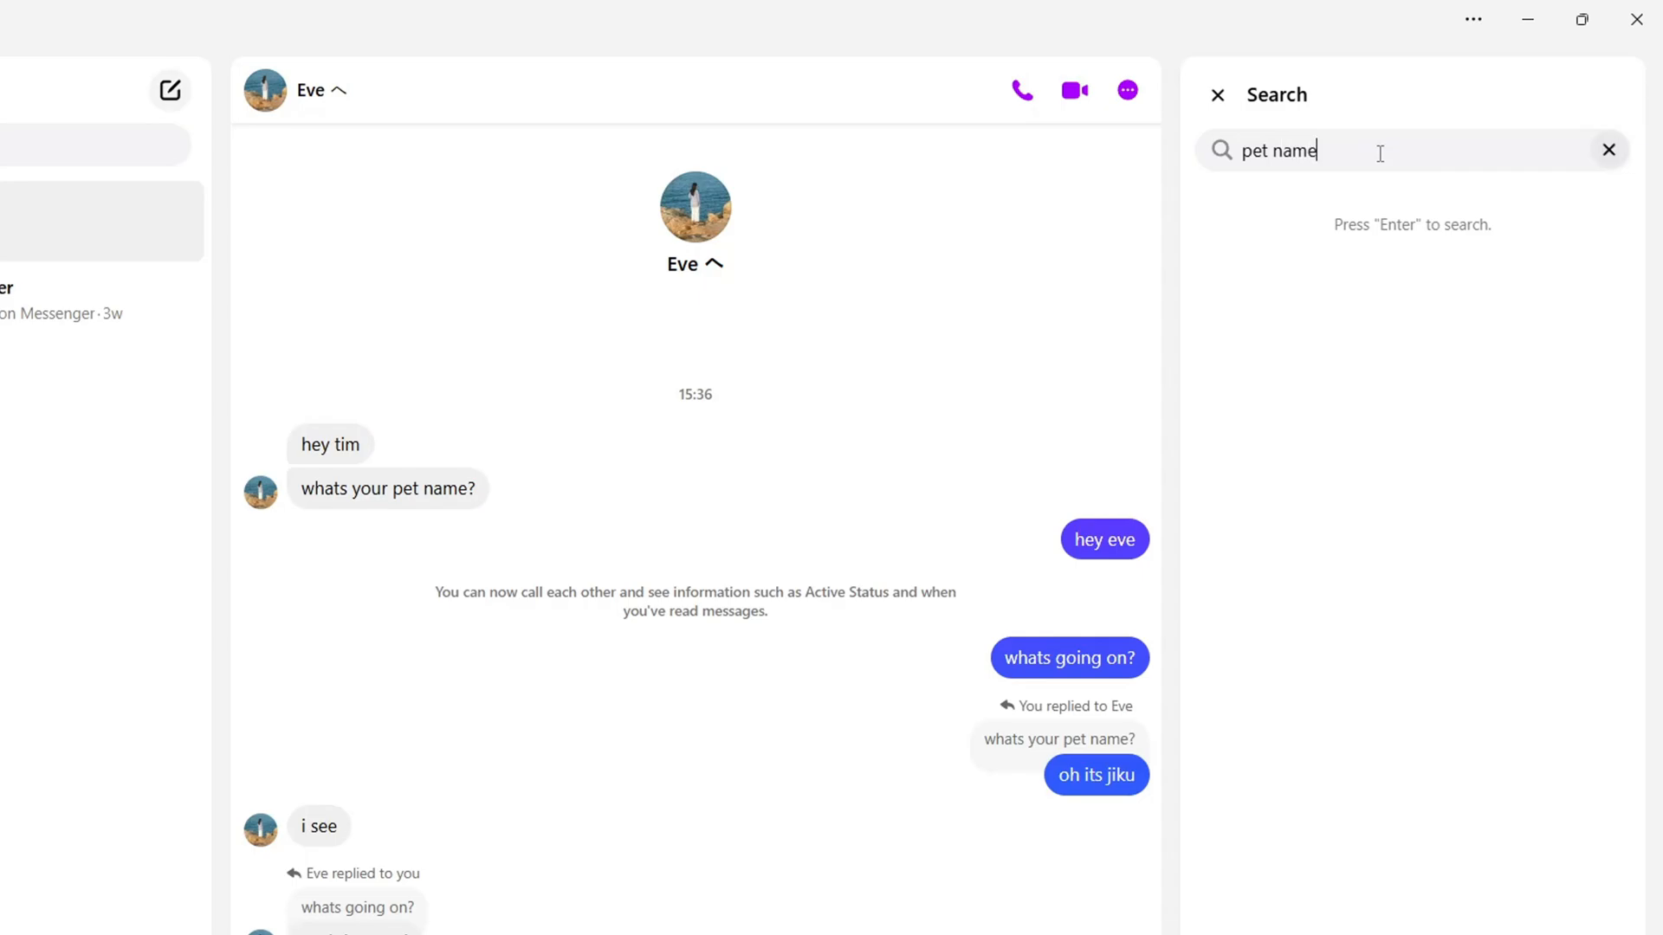
pyautogui.press('Enter')
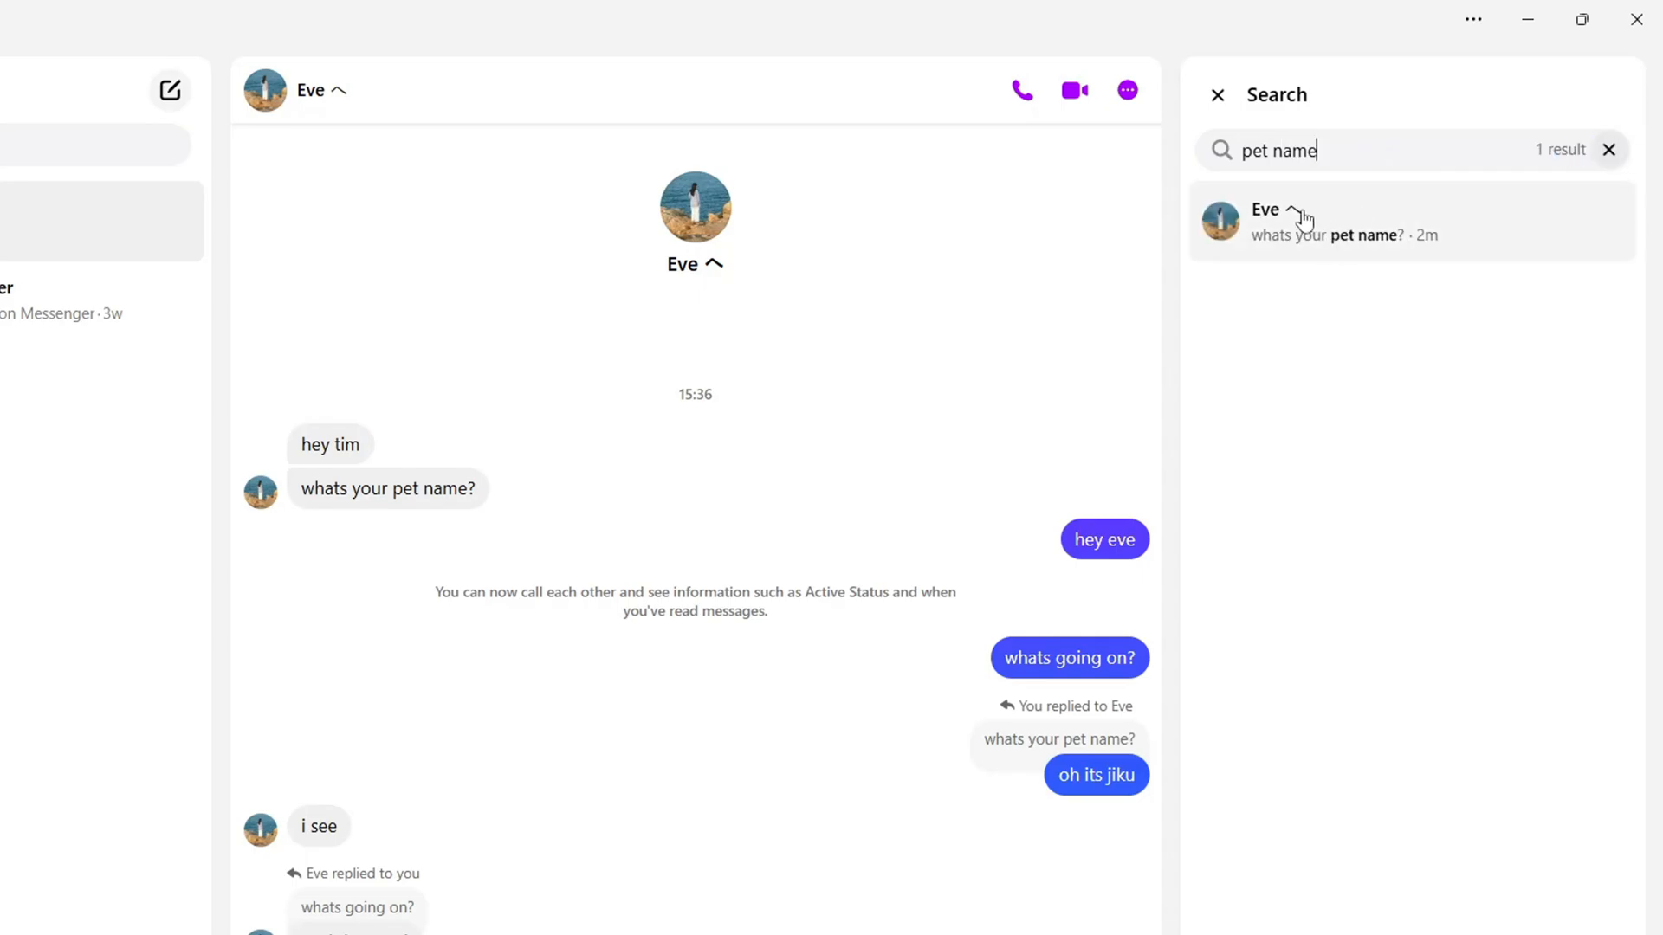
pyautogui.click(1325, 222)
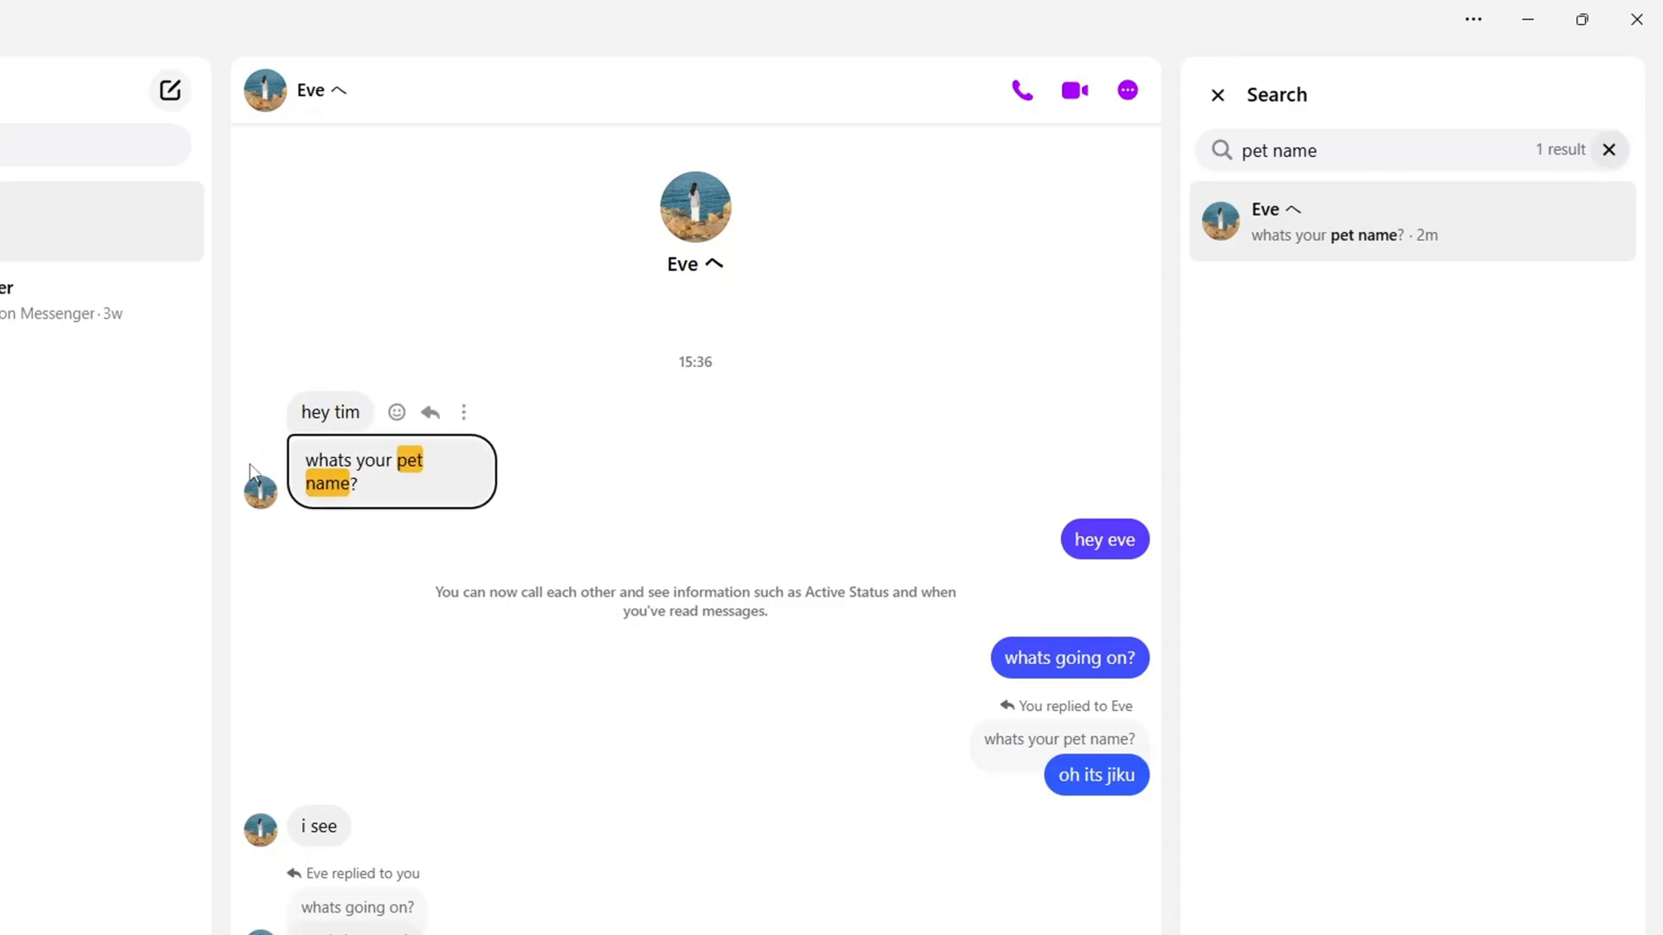
pyautogui.moveTo(595, 702)
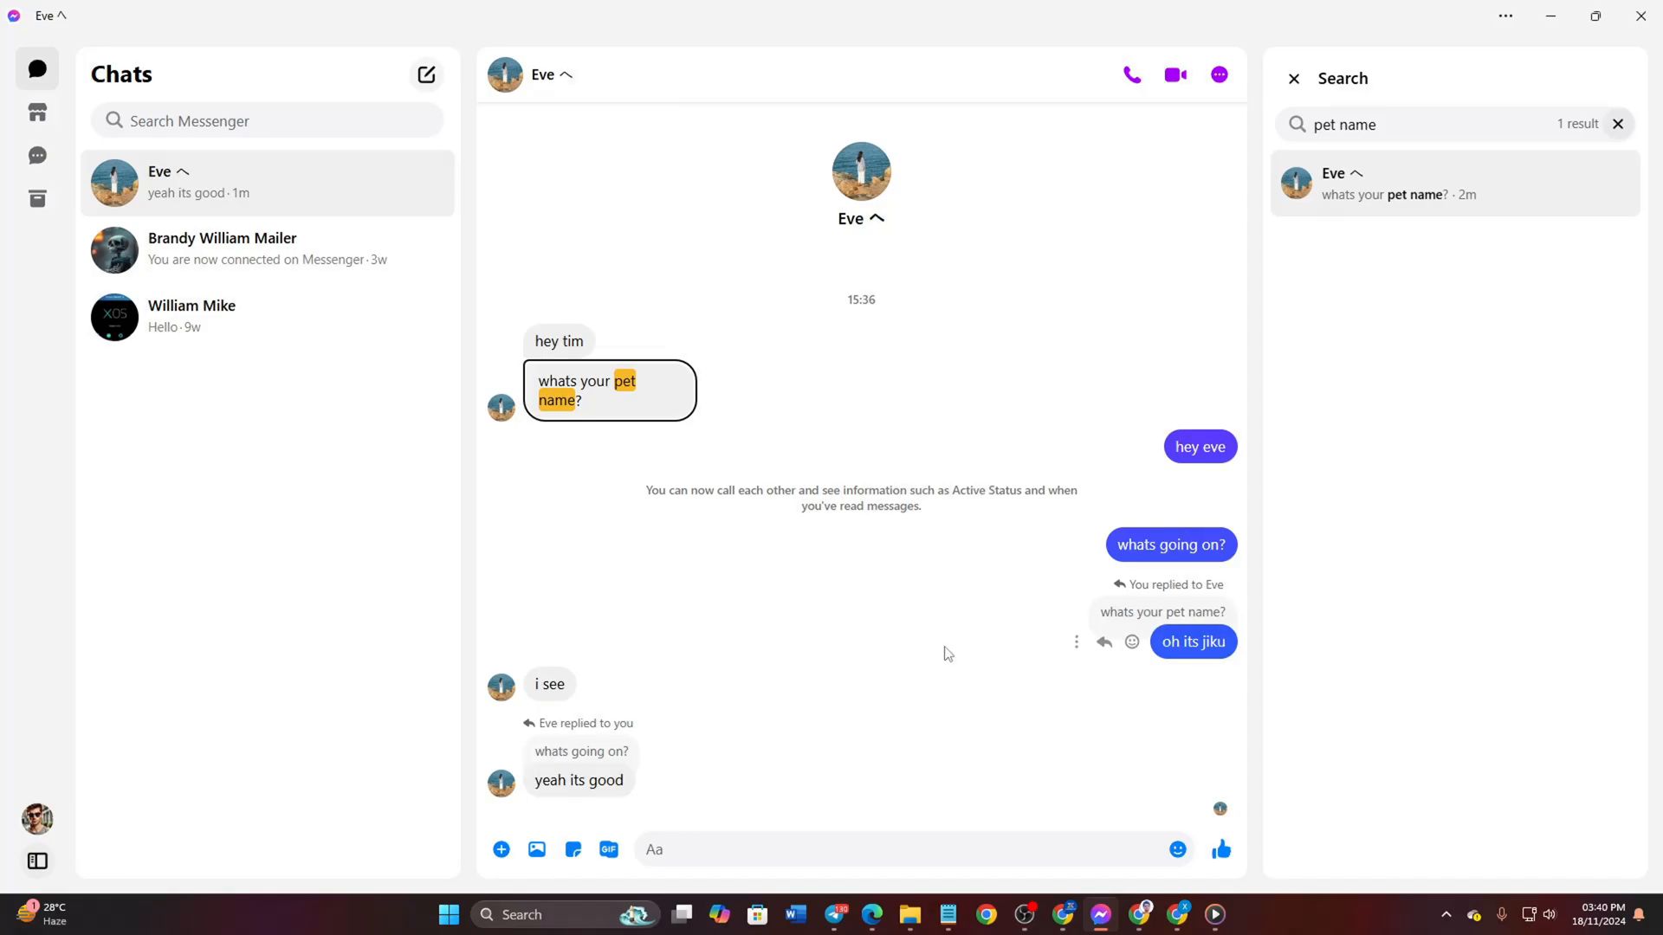
pyautogui.moveTo(952, 637)
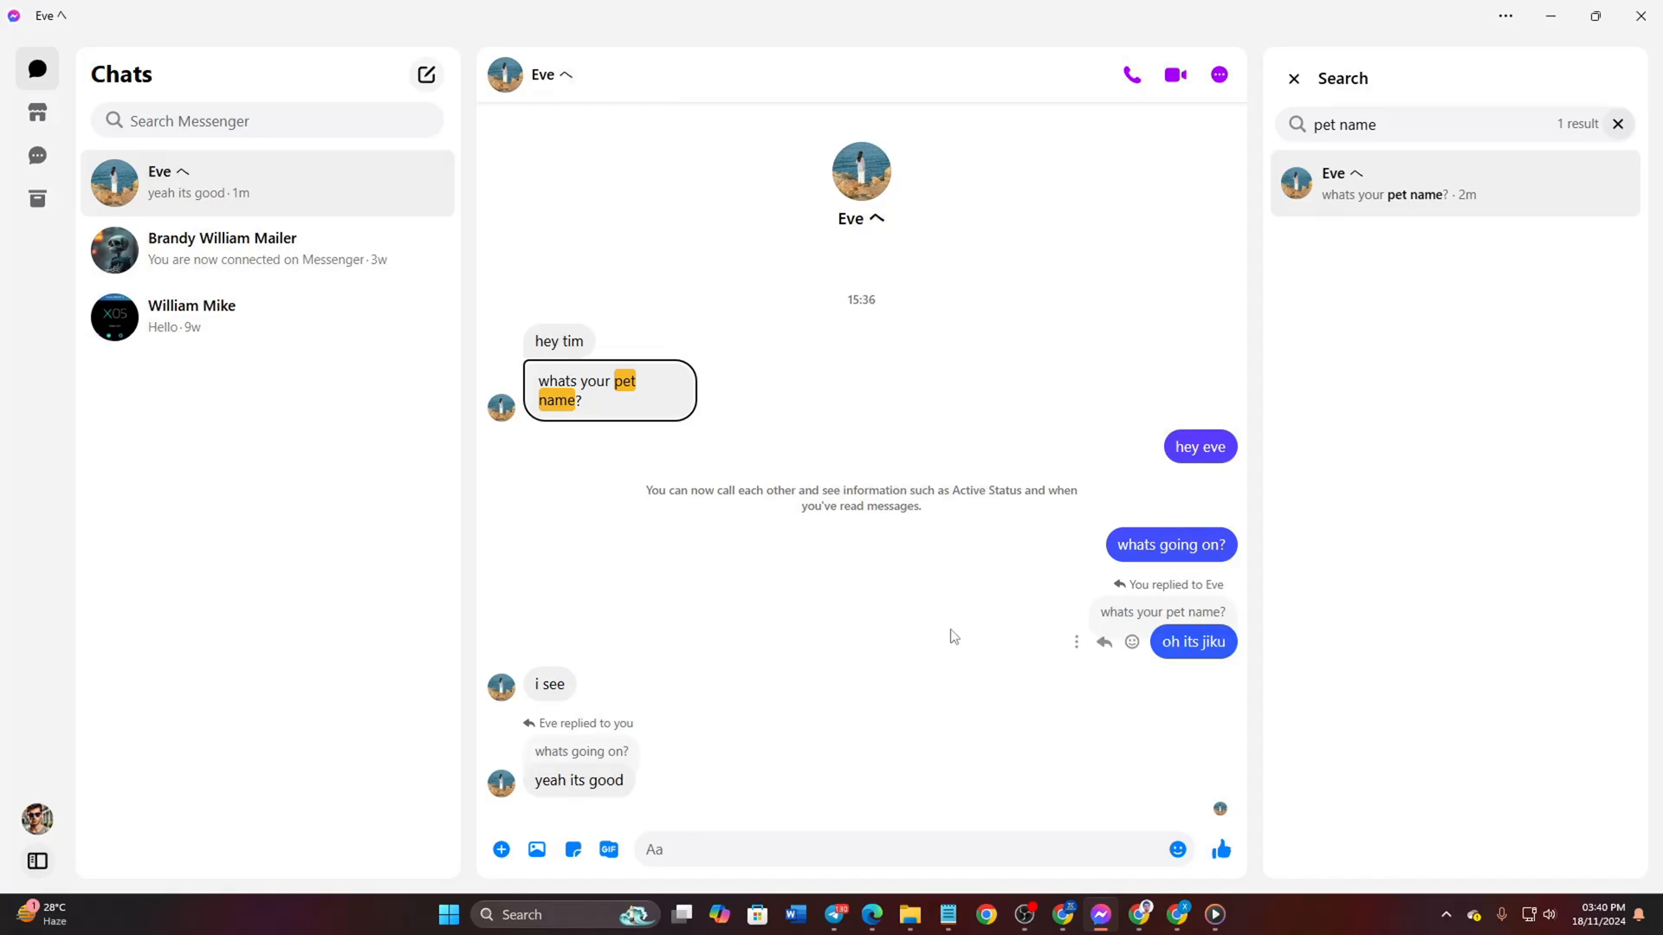